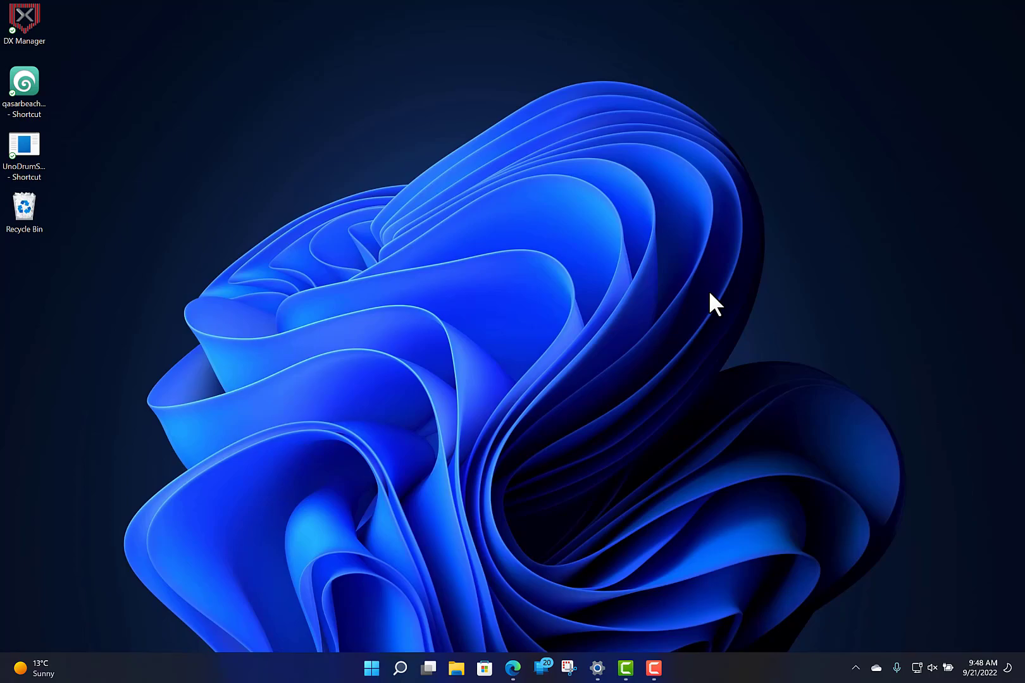
{"action": "mouse_move", "coordinate": [598, 452]}
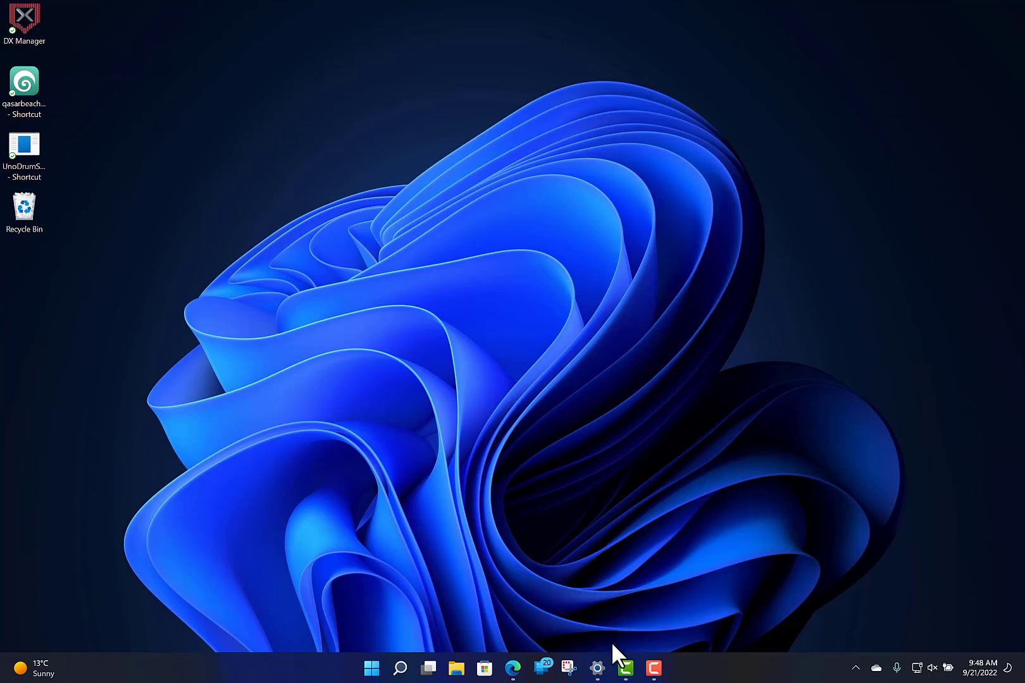
Step: Check for updates on the Windows Update page until it reports up to date
{"action": "left_click", "coordinate": [596, 668]}
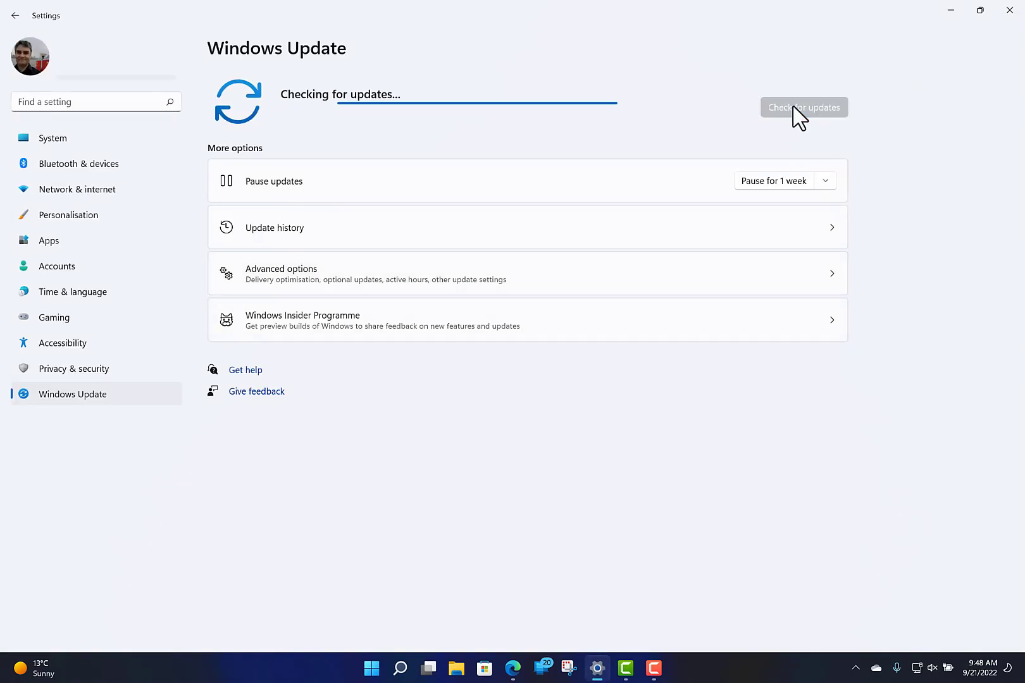
{"action": "mouse_move", "coordinate": [573, 153]}
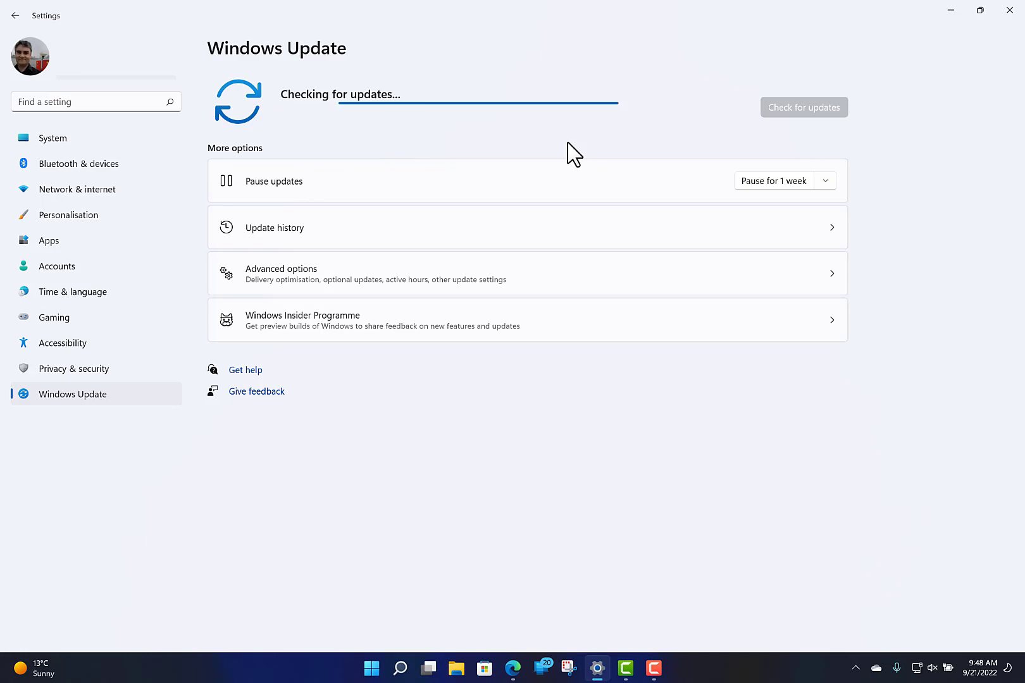
{"action": "mouse_move", "coordinate": [580, 144]}
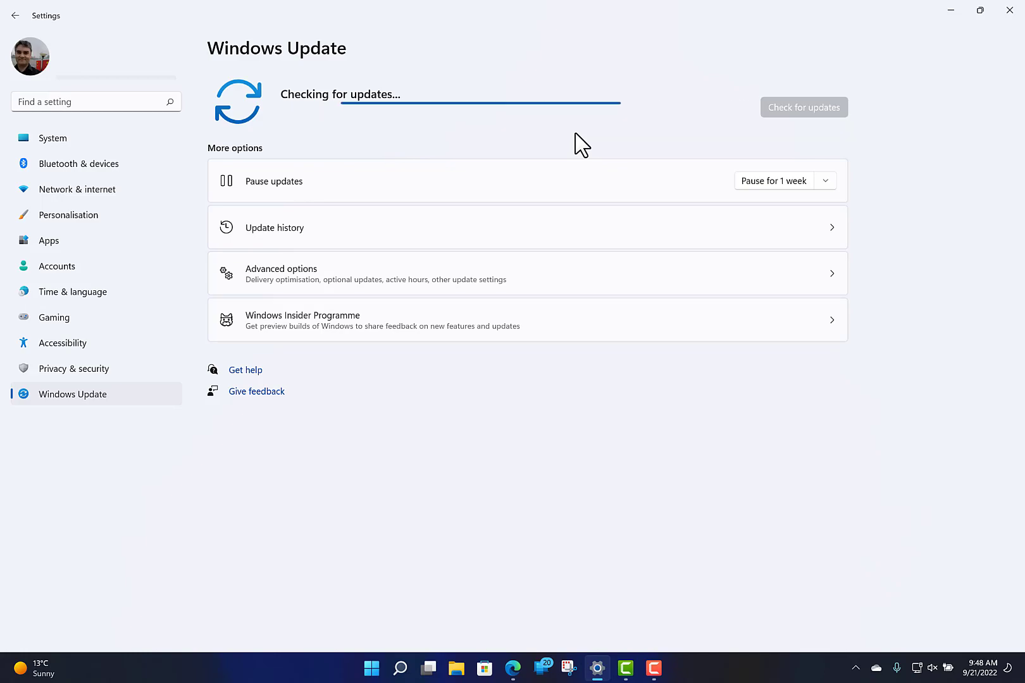
{"action": "mouse_move", "coordinate": [553, 142]}
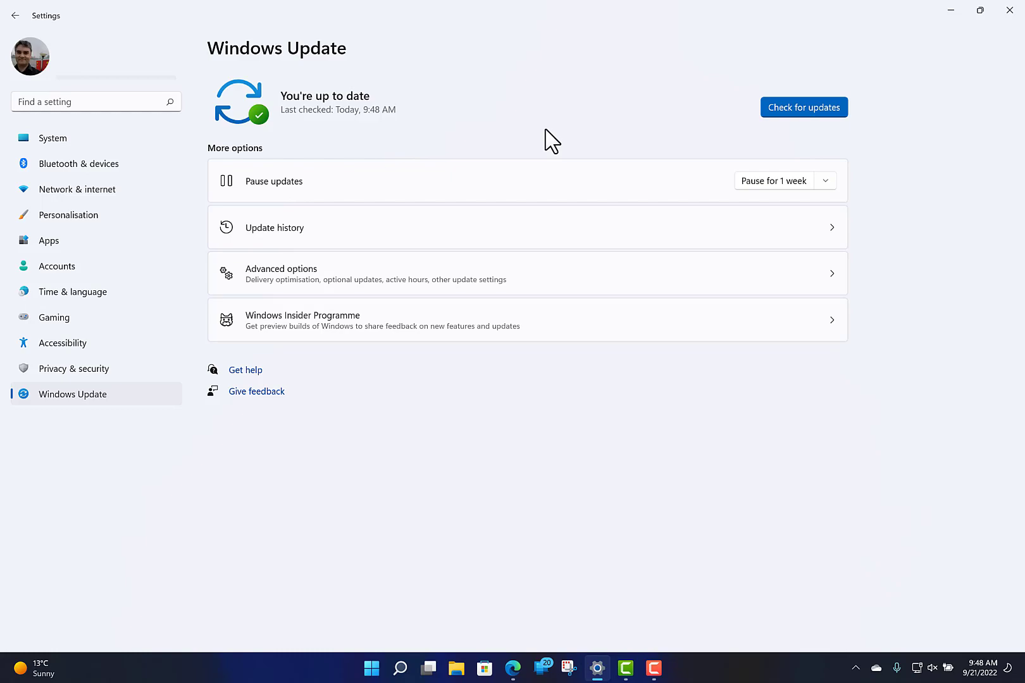
{"action": "mouse_move", "coordinate": [512, 668]}
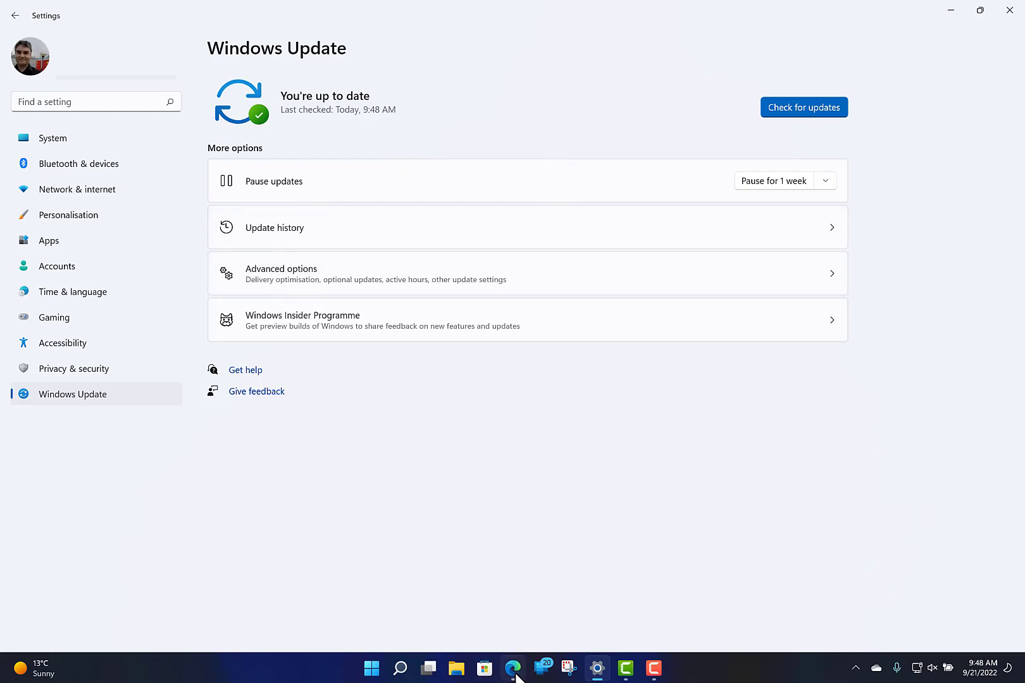
Step: Download and run the Windows 11 Installation Assistant from Edge to install the 22H2 update
{"action": "left_click", "coordinate": [512, 668]}
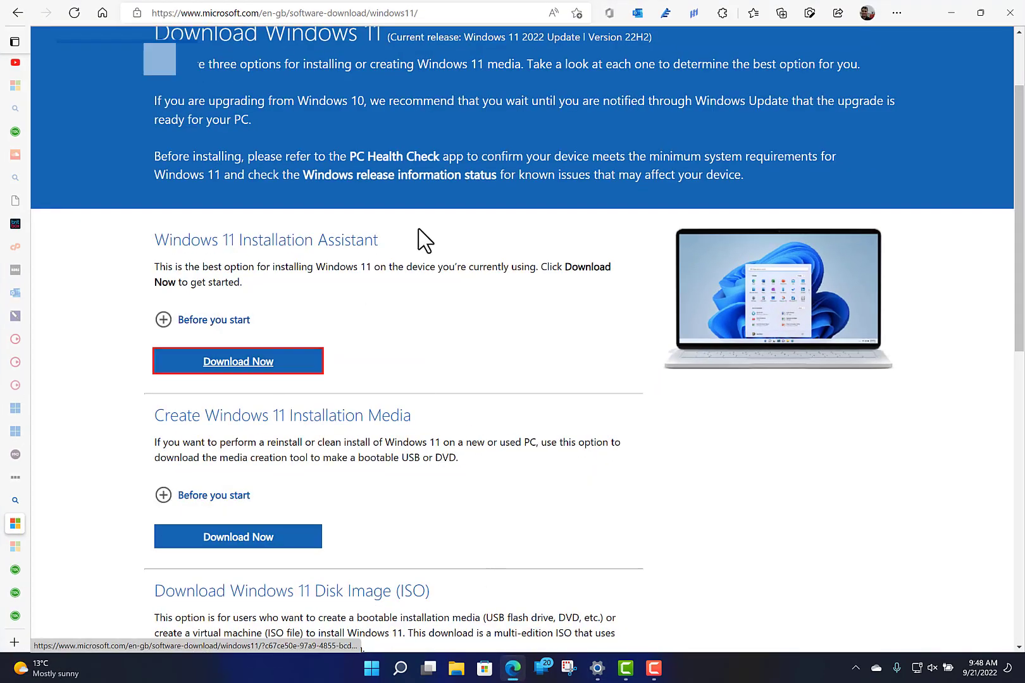
{"action": "mouse_move", "coordinate": [764, 38]}
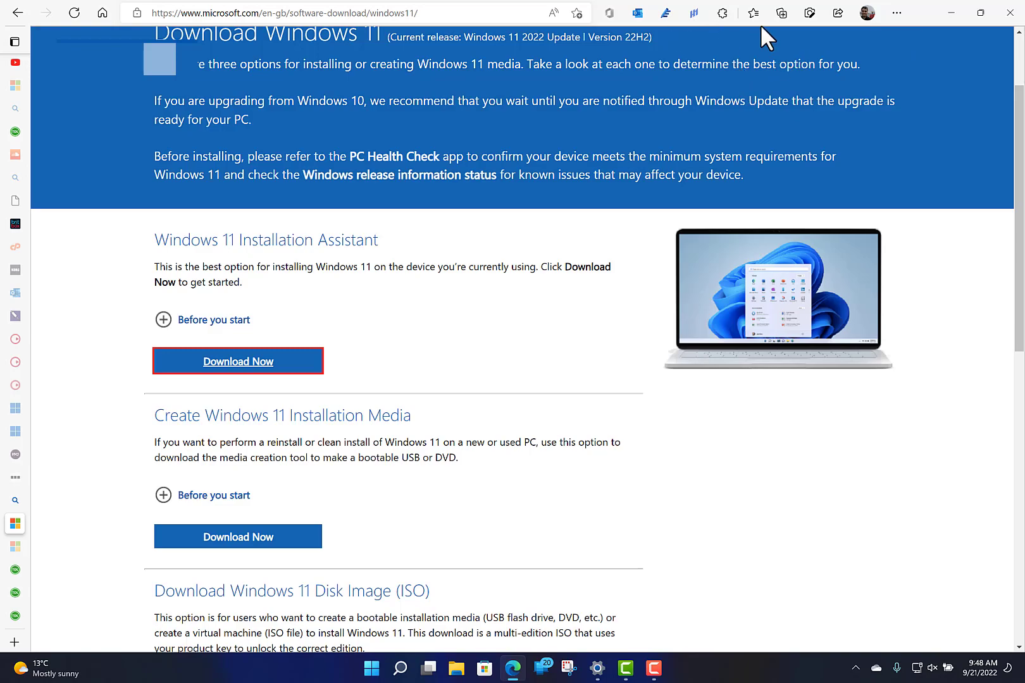
{"action": "left_click", "coordinate": [238, 360]}
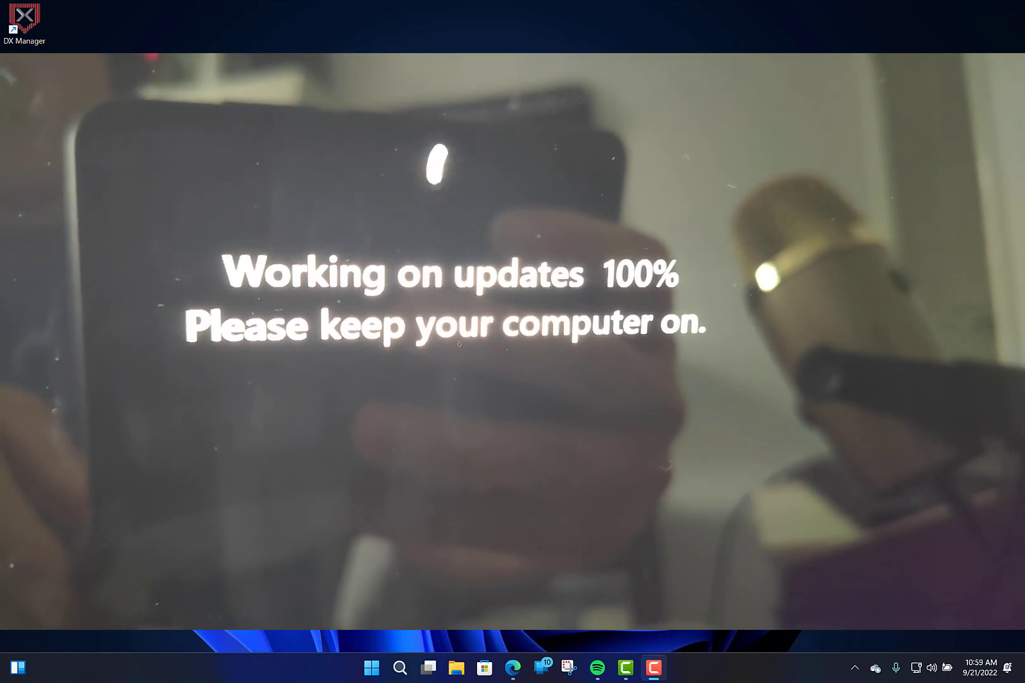
Step: Run winver to confirm Version 22H2, OS Build 22621.382, then dismiss About Windows
{"action": "left_click", "coordinate": [399, 668]}
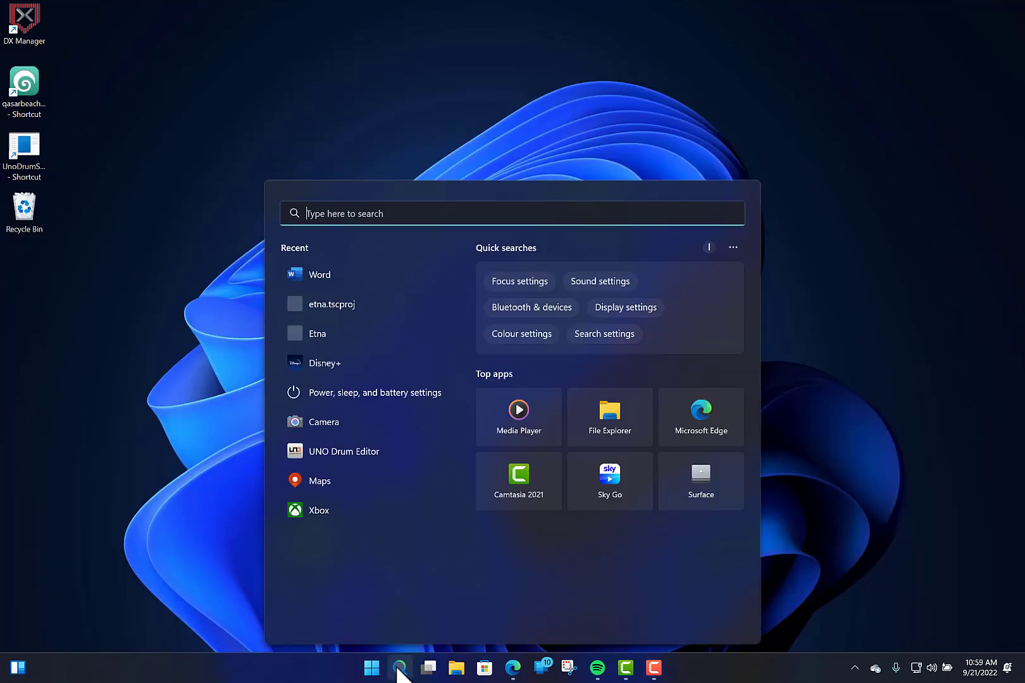
{"action": "type", "text": "winver"}
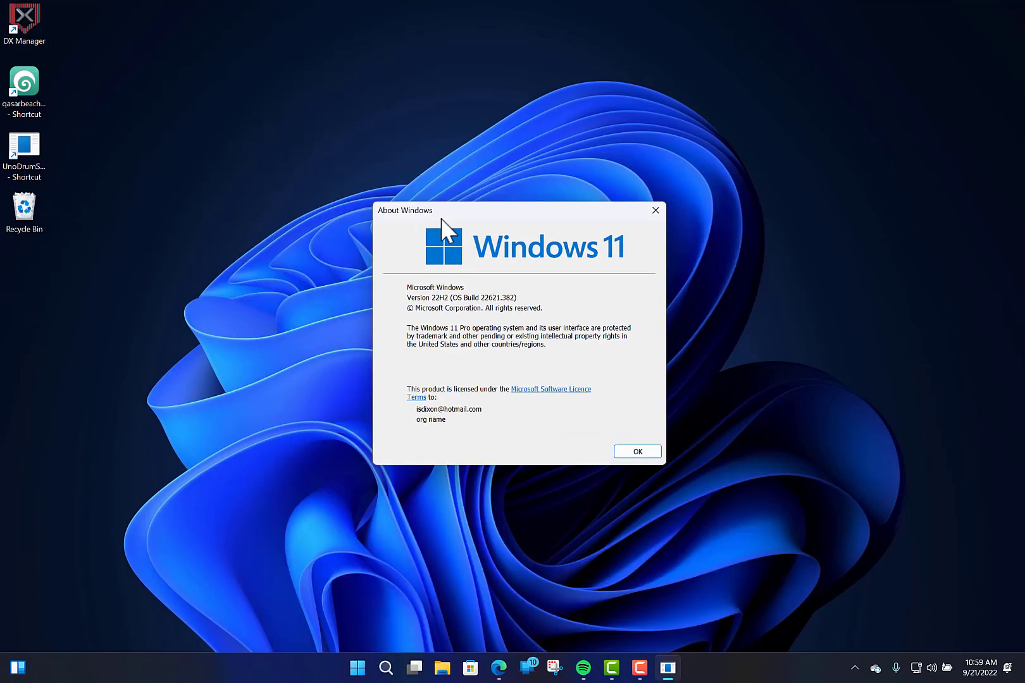
{"action": "mouse_move", "coordinate": [466, 317]}
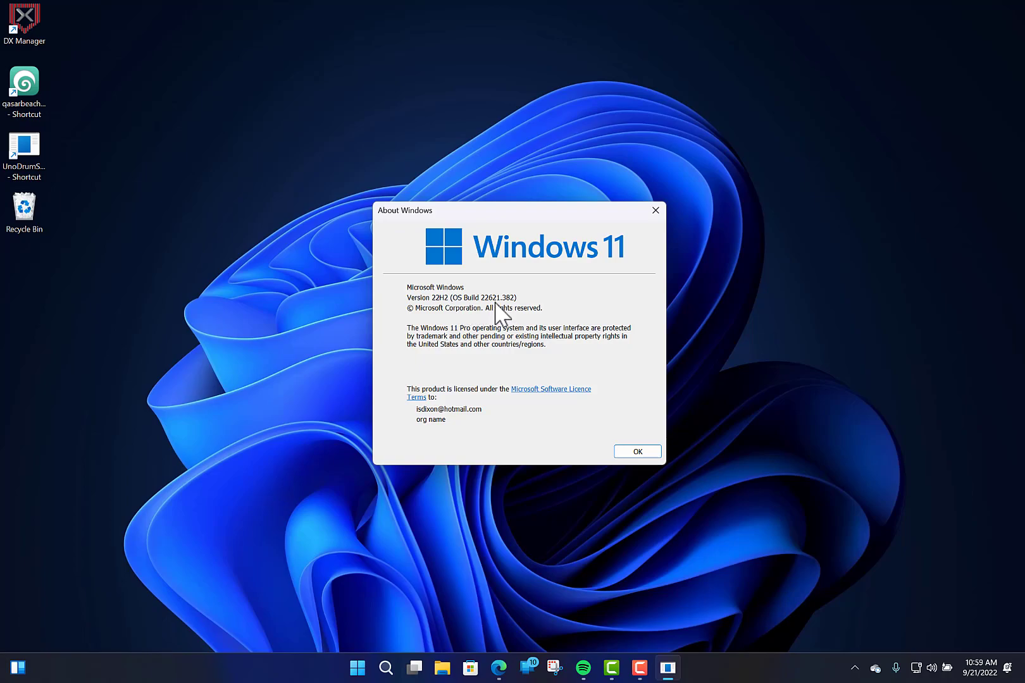
{"action": "left_click", "coordinate": [636, 452]}
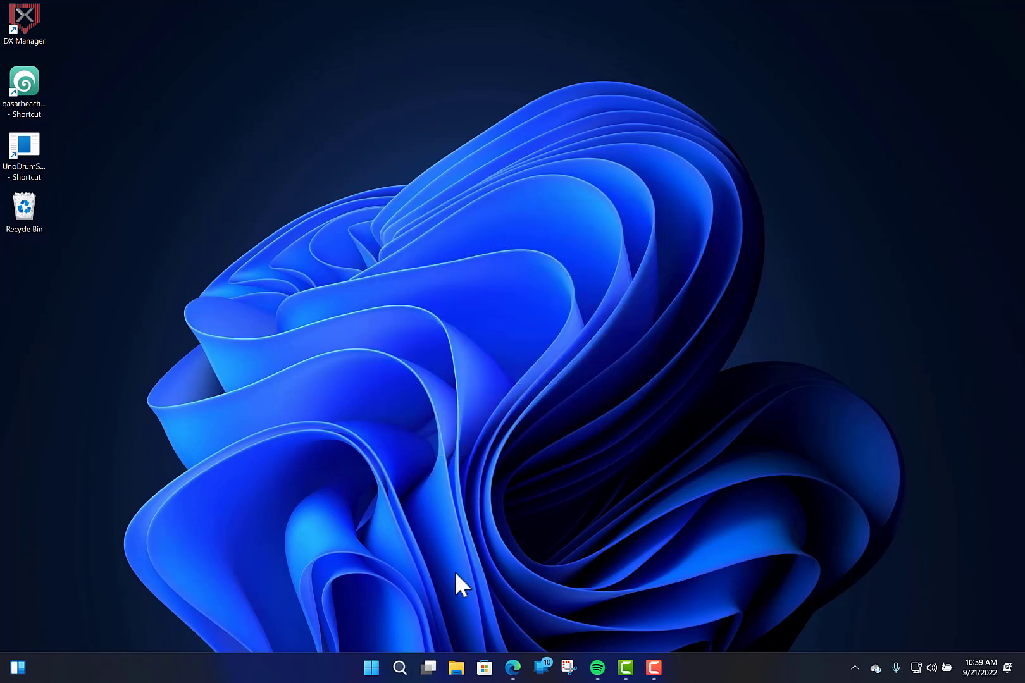
Step: Browse the Start menu's pinned apps, search 'Offic', and return to Windows Update in Settings
{"action": "left_click", "coordinate": [371, 668]}
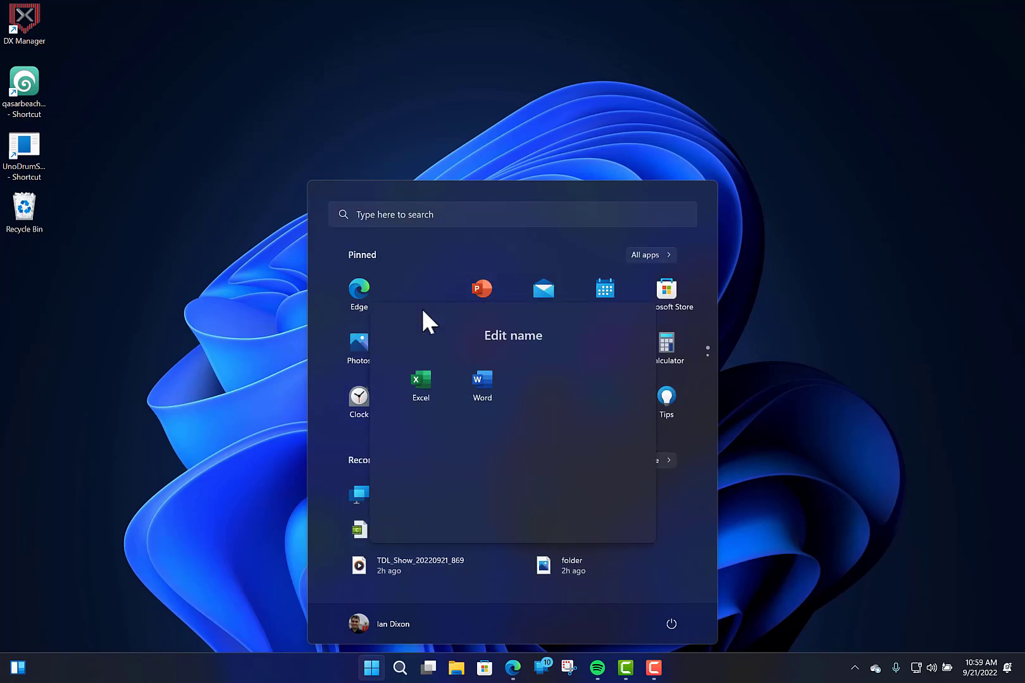
{"action": "type", "text": "Offic"}
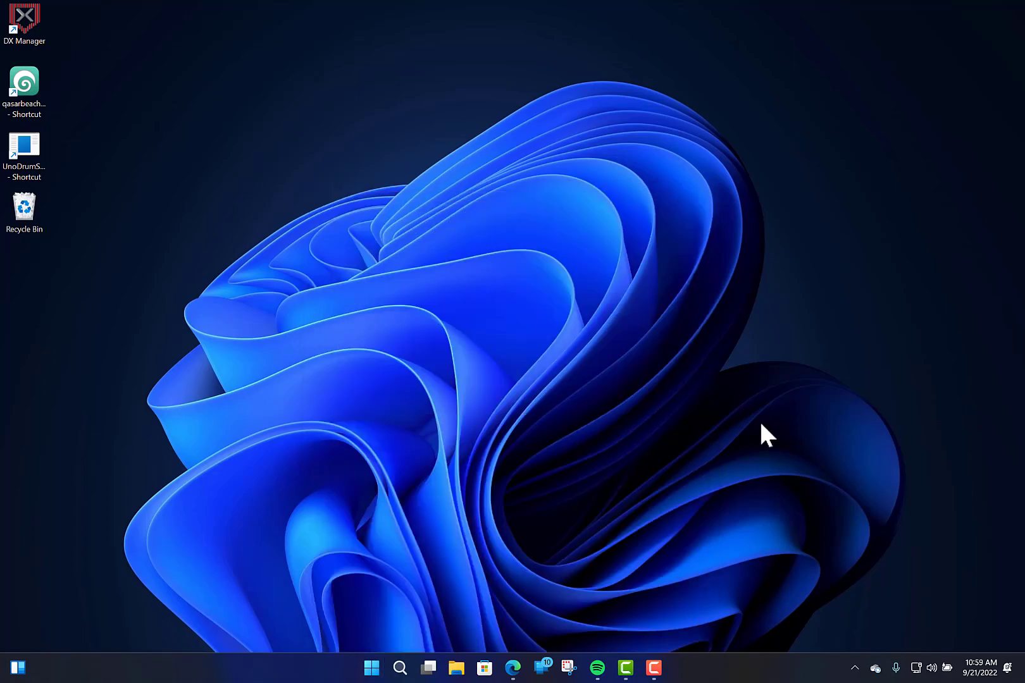
{"action": "mouse_move", "coordinate": [607, 502]}
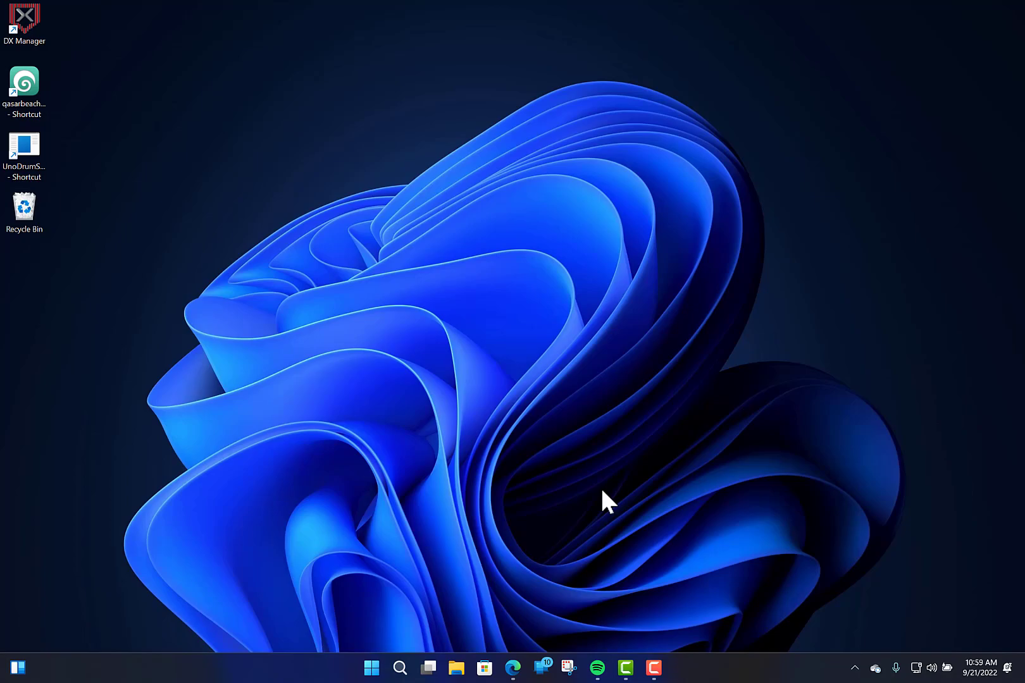
{"action": "mouse_move", "coordinate": [399, 628]}
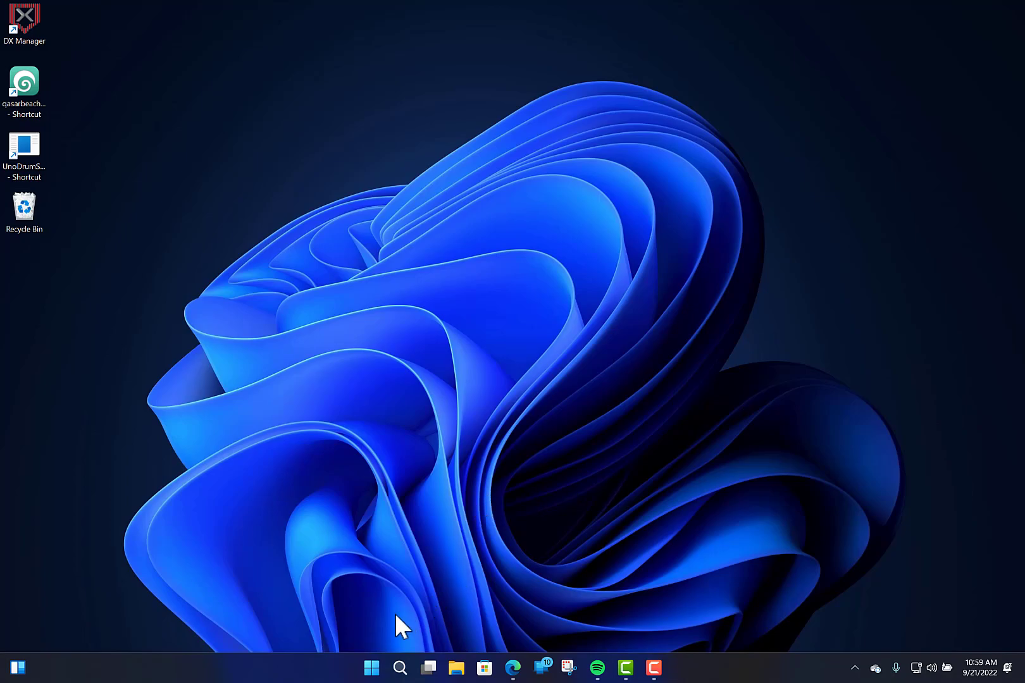
{"action": "left_click", "coordinate": [370, 668]}
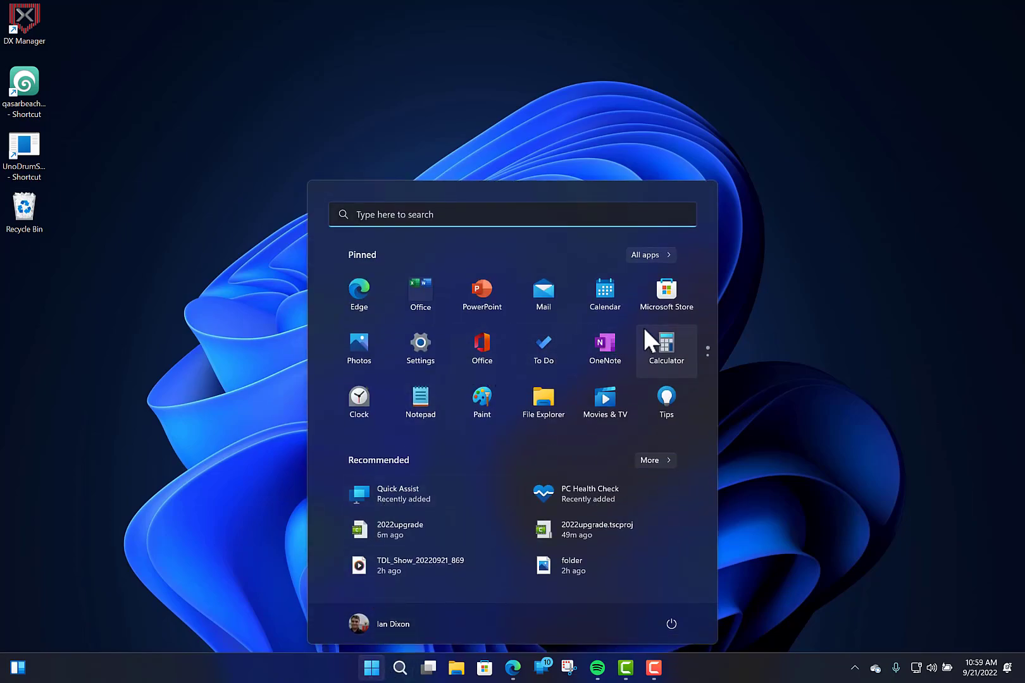
{"action": "left_click", "coordinate": [649, 254]}
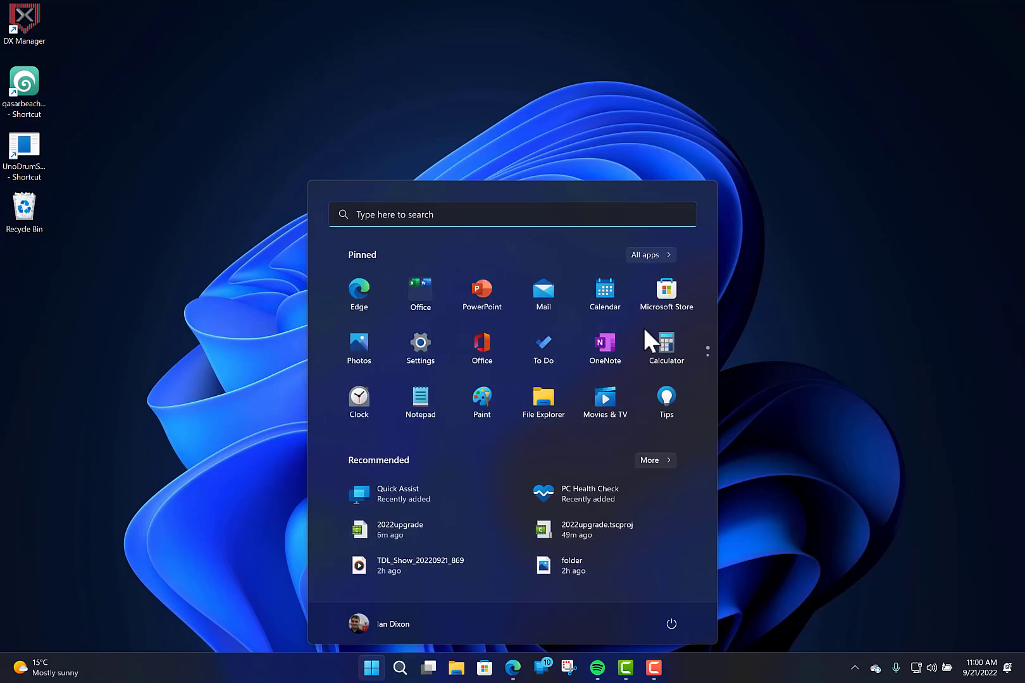
{"action": "left_click", "coordinate": [419, 343]}
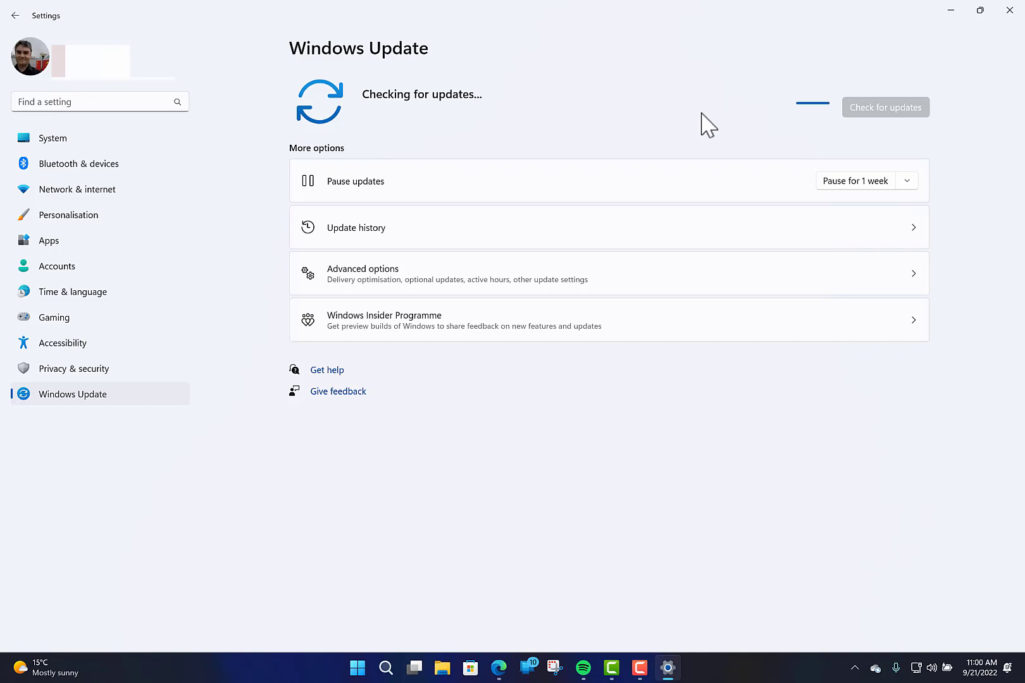
{"action": "mouse_move", "coordinate": [578, 140]}
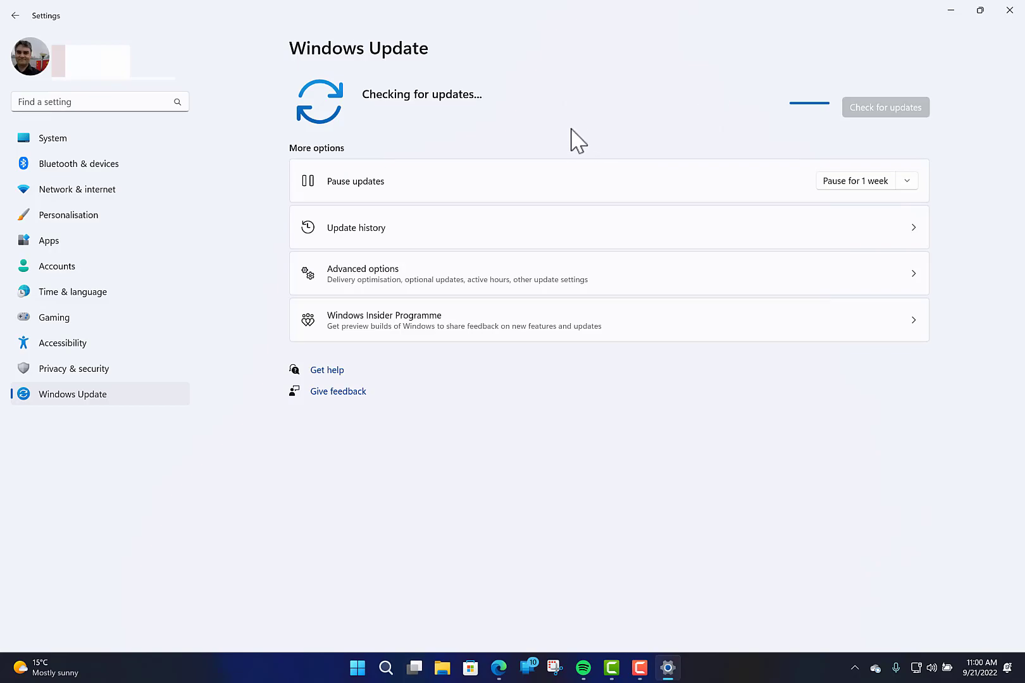